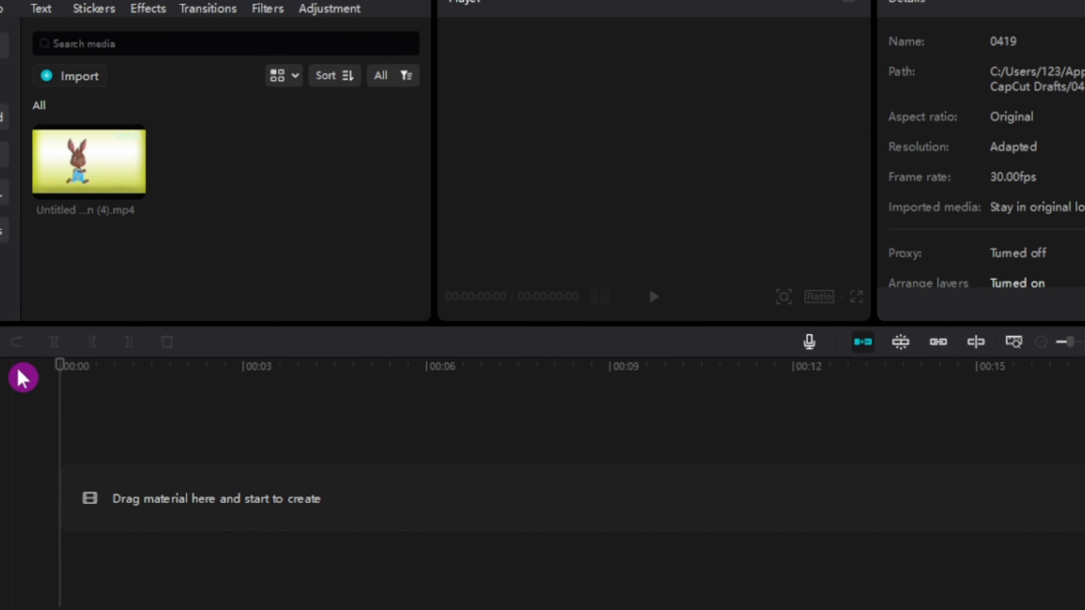
{"action": "mouse_move", "coordinate": [133, 197]}
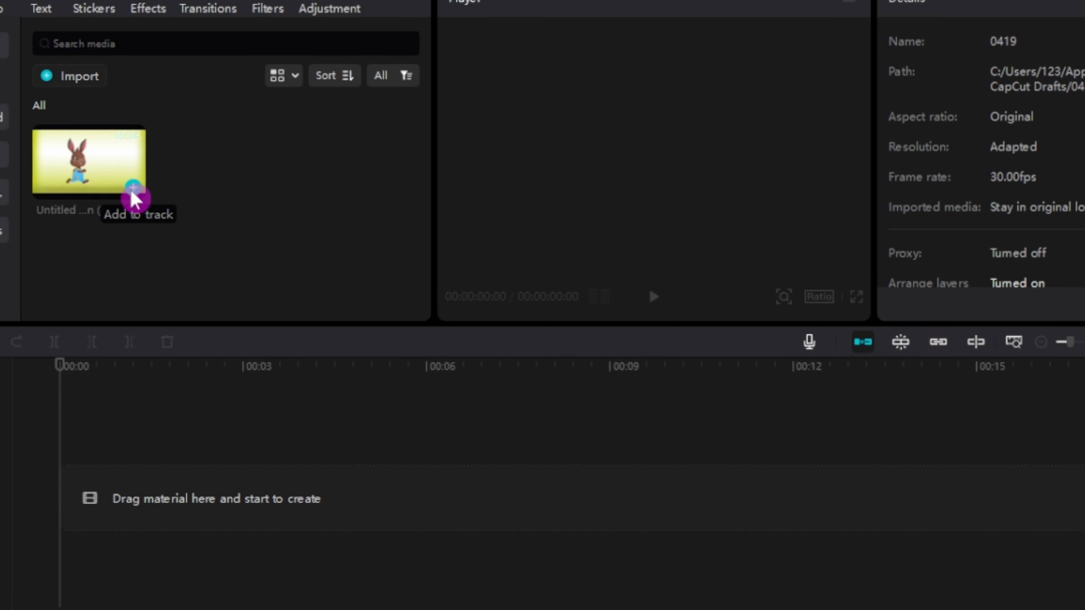
- Add the bunny clip to the timeline and zoom the timeline in on it
{"action": "left_click", "coordinate": [132, 191]}
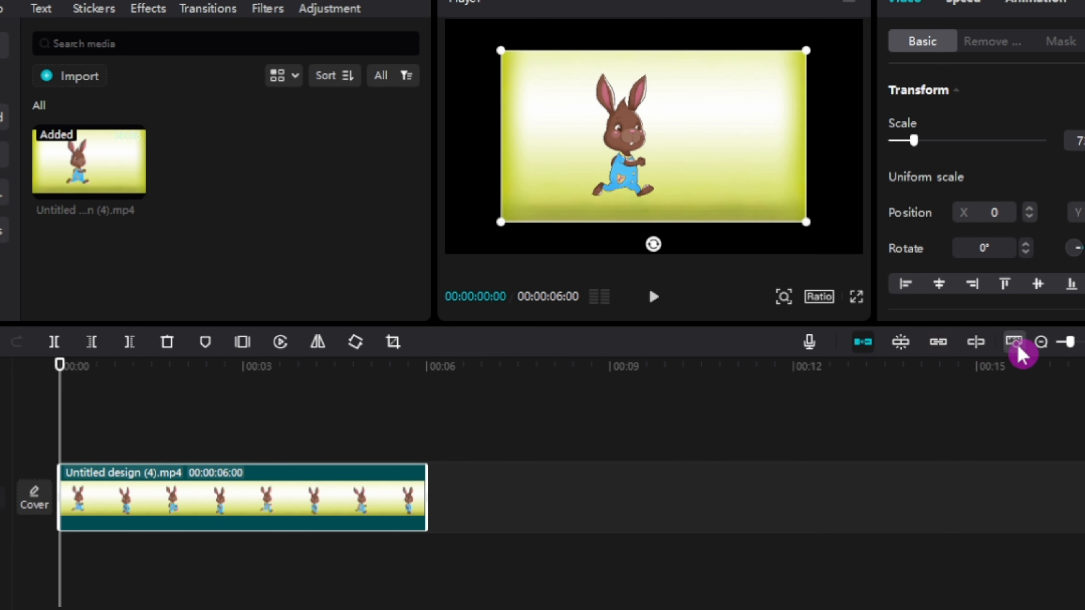
{"action": "left_click", "coordinate": [1014, 341]}
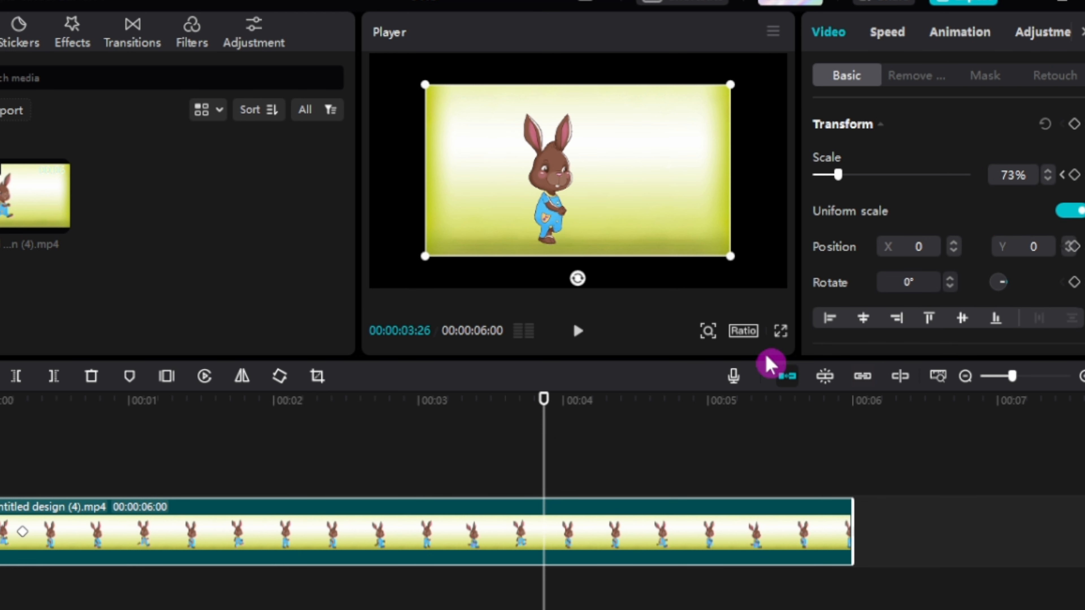
{"action": "mouse_move", "coordinate": [1076, 177]}
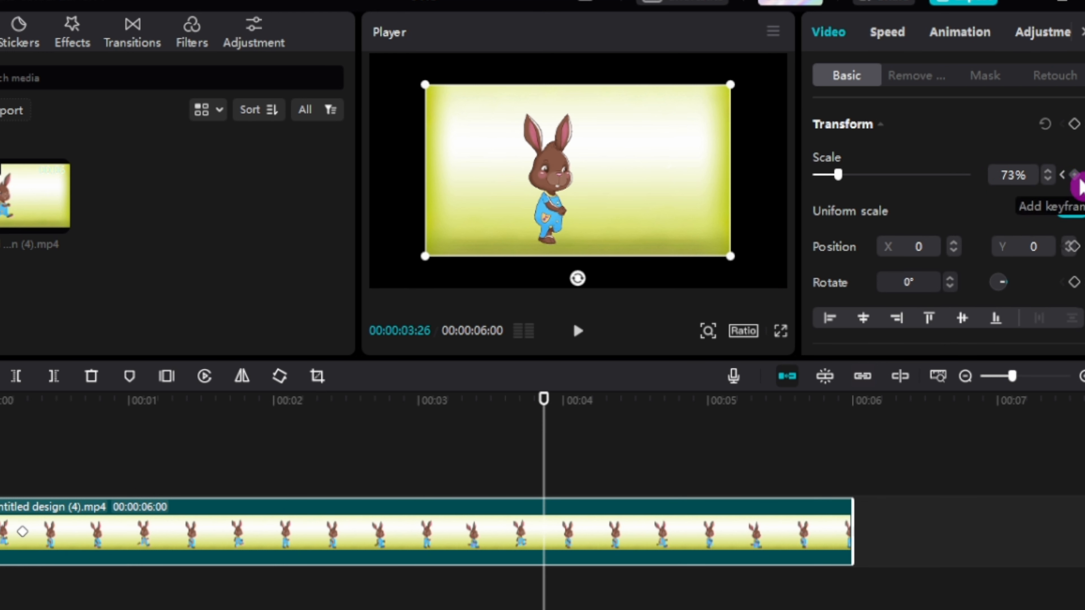
- Add a scale keyframe at 3:26 raised to about 229%, then return playback to the start
{"action": "left_click", "coordinate": [1074, 175]}
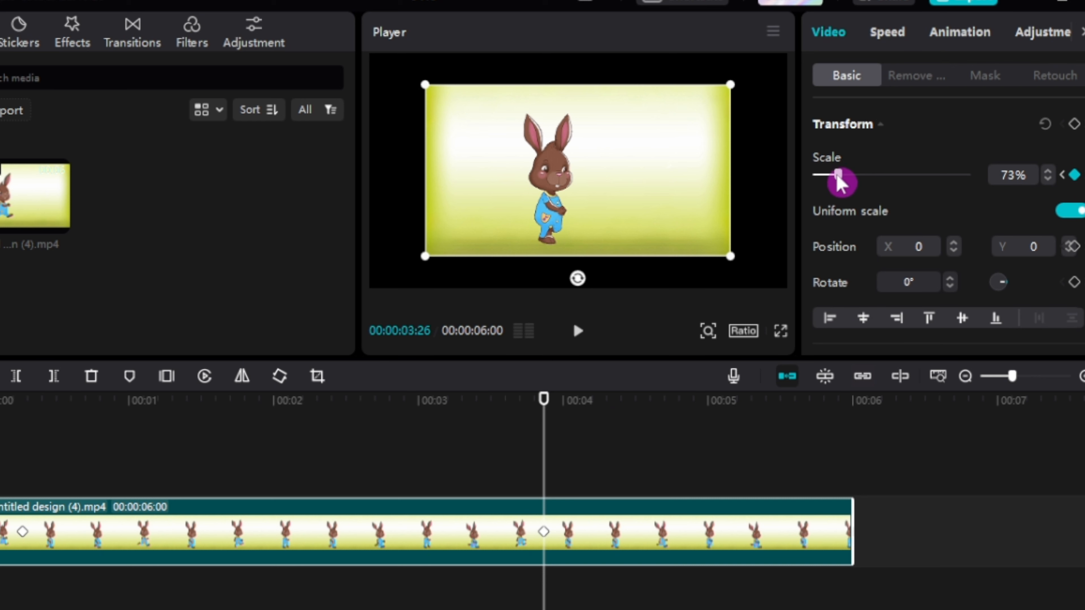
{"action": "left_click_drag", "start_coordinate": [837, 175], "coordinate": [858, 174]}
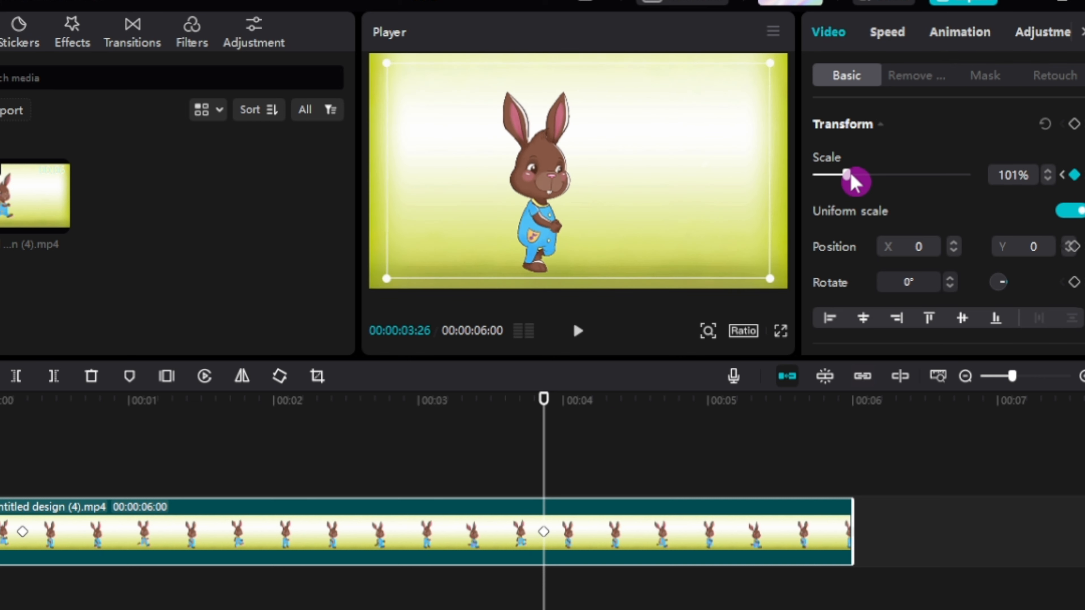
{"action": "left_click_drag", "start_coordinate": [845, 174], "coordinate": [862, 175]}
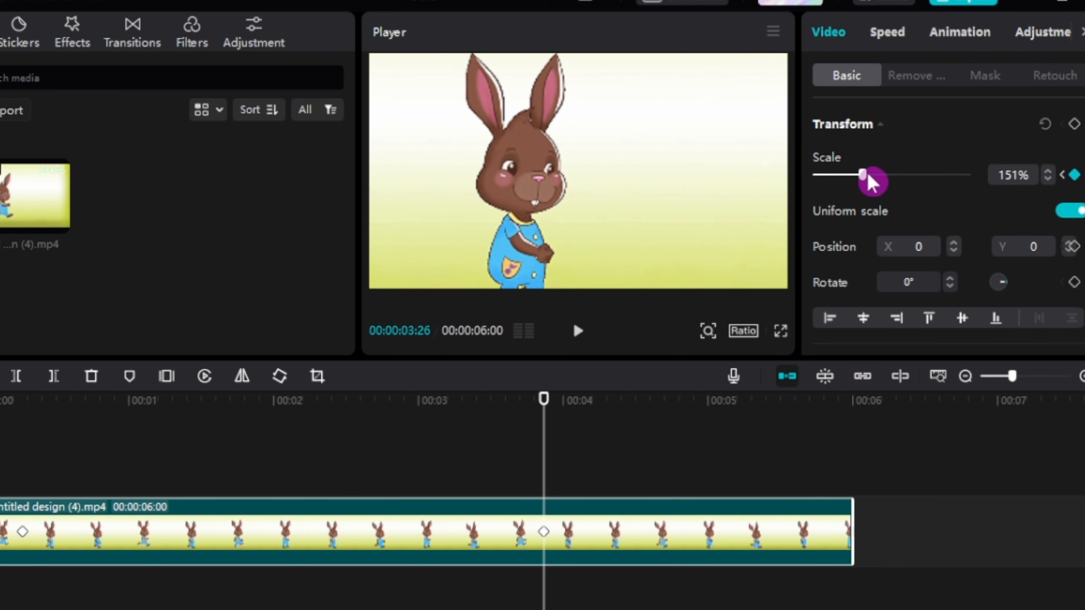
{"action": "left_click_drag", "start_coordinate": [860, 173], "coordinate": [888, 173]}
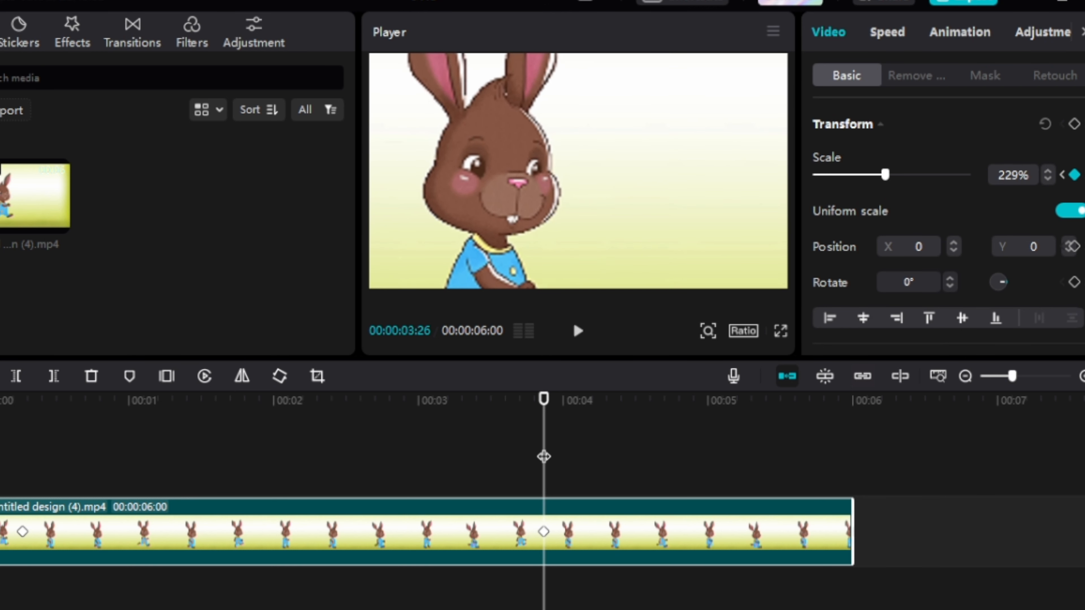
{"action": "left_click_drag", "start_coordinate": [902, 174], "coordinate": [829, 174]}
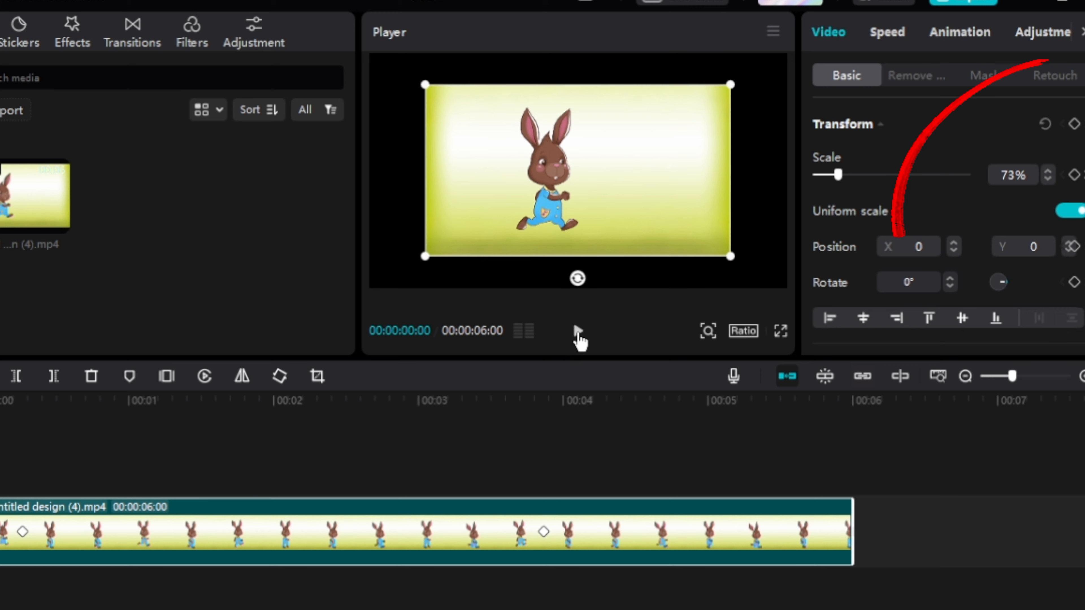
{"action": "left_click", "coordinate": [577, 331]}
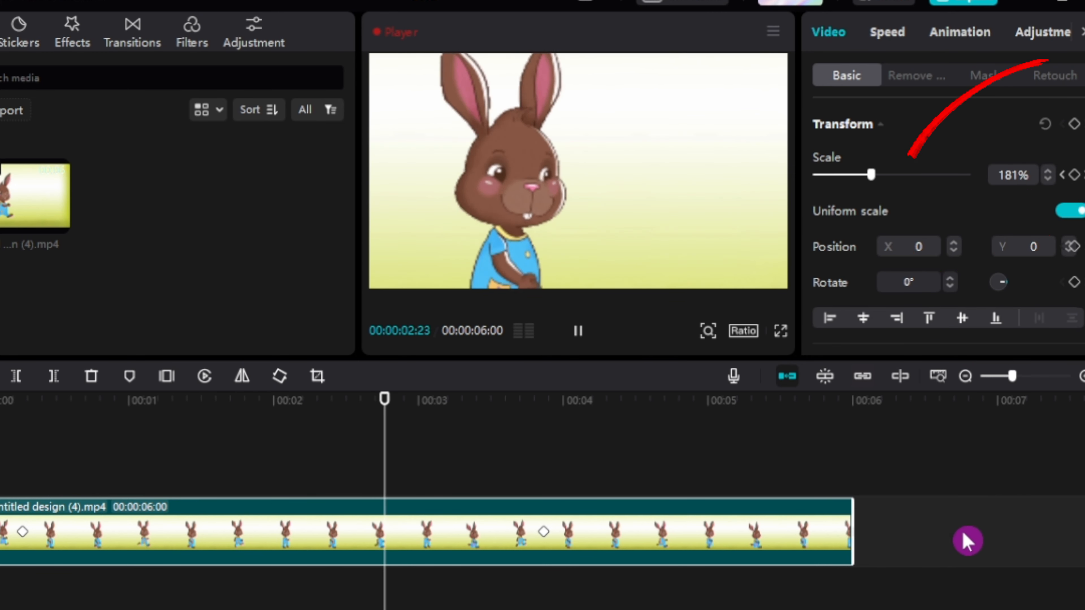
{"action": "left_click_drag", "start_coordinate": [871, 174], "coordinate": [880, 174]}
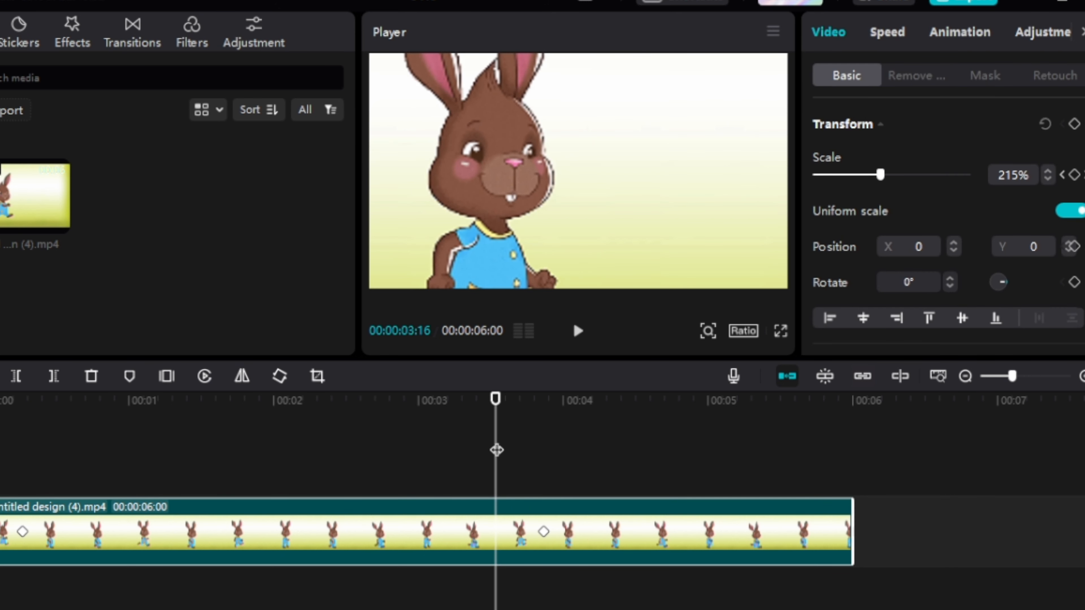
- At about 4:25, lower the scale to roughly 107% for a third keyframe, then return playback to the start
{"action": "left_click_drag", "start_coordinate": [496, 399], "coordinate": [683, 398]}
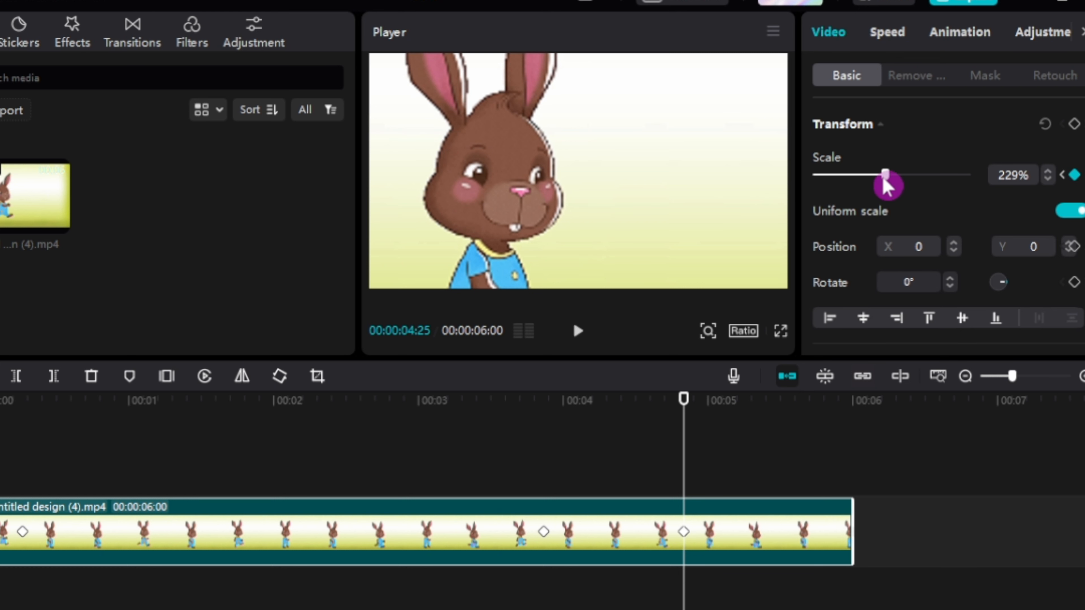
{"action": "left_click_drag", "start_coordinate": [889, 175], "coordinate": [861, 175]}
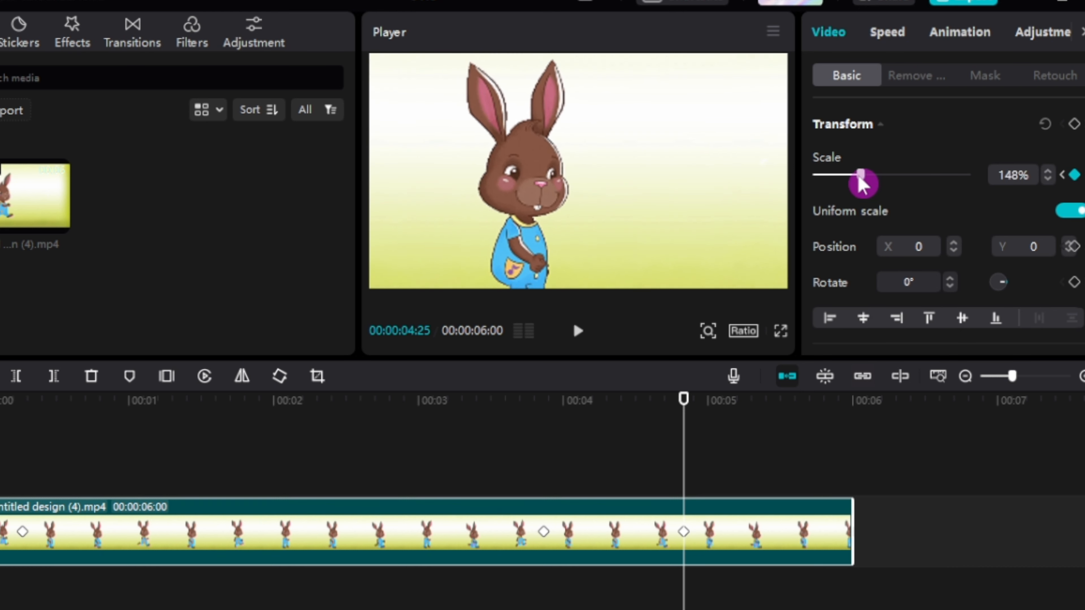
{"action": "left_click_drag", "start_coordinate": [861, 176], "coordinate": [847, 175]}
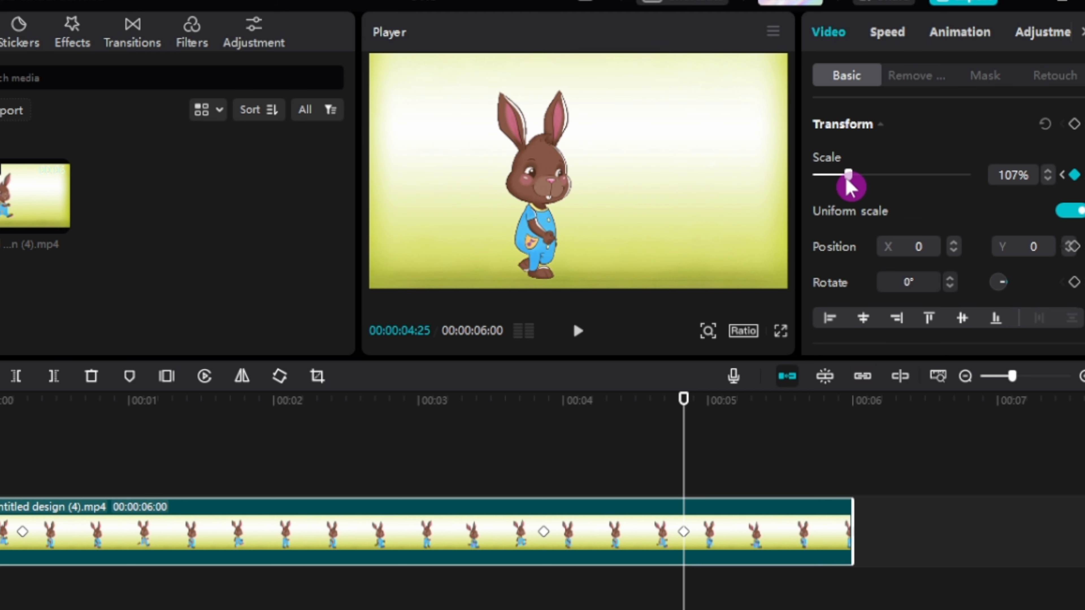
{"action": "left_click_drag", "start_coordinate": [848, 174], "coordinate": [854, 174]}
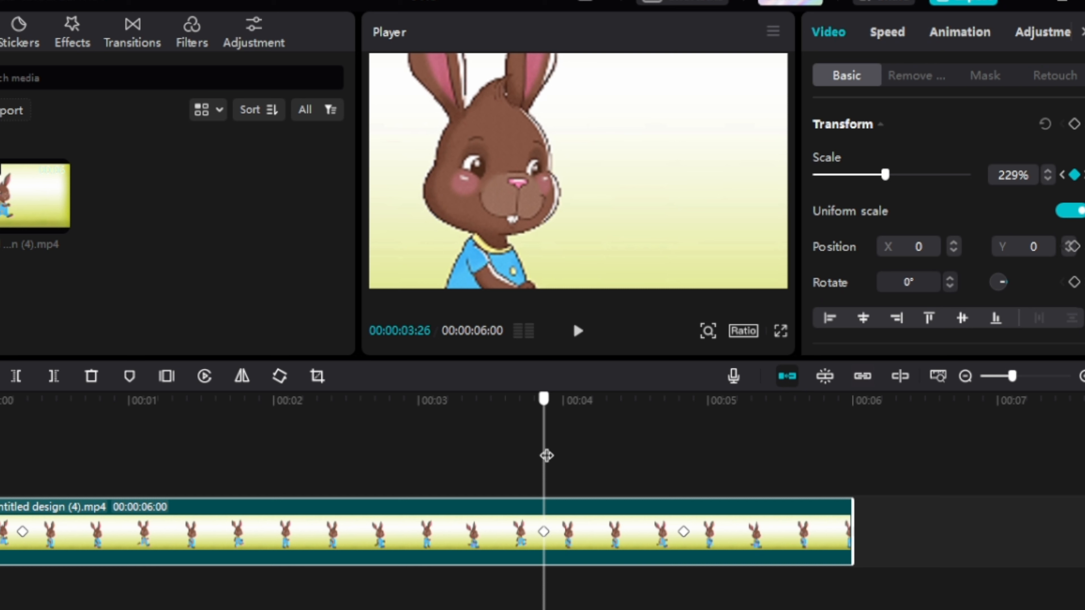
{"action": "left_click_drag", "start_coordinate": [904, 175], "coordinate": [860, 174]}
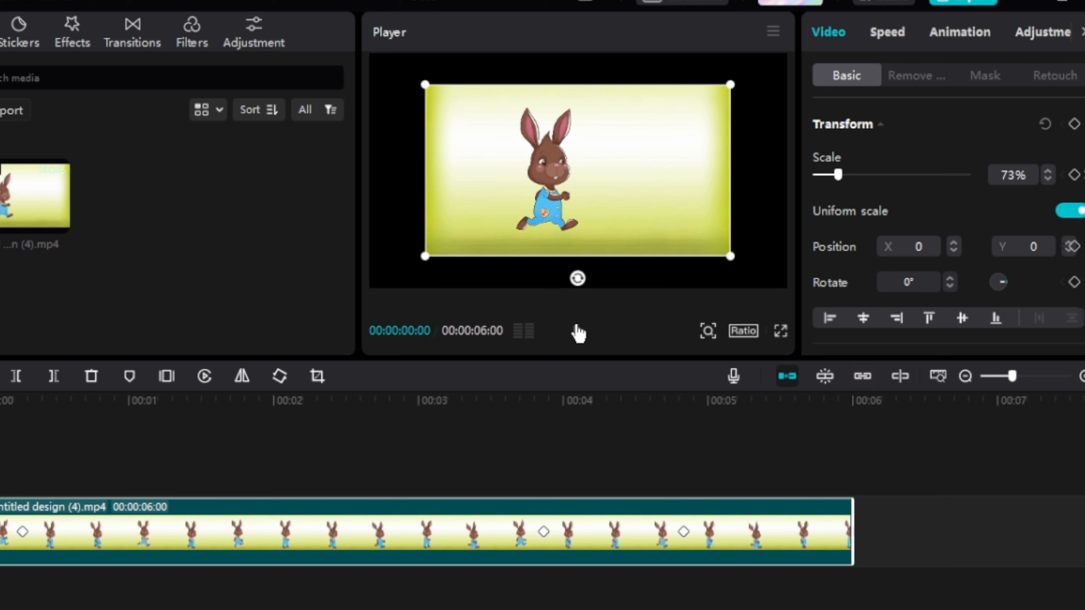
- Preview the zoom in and out, then switch off Uniform scale on the duplicated clip
{"action": "left_click", "coordinate": [577, 330]}
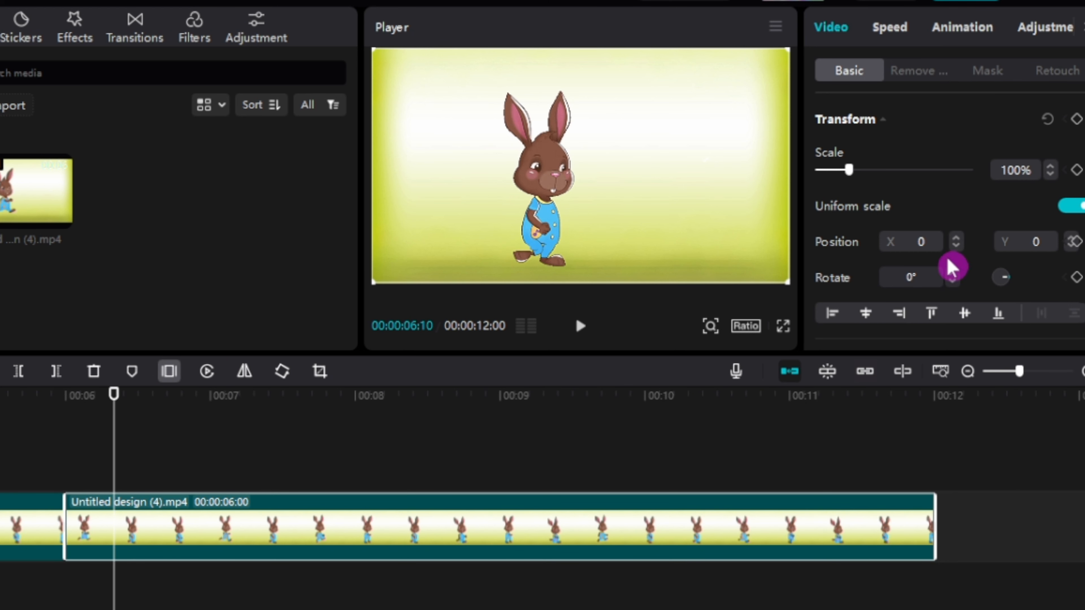
{"action": "left_click", "coordinate": [1071, 206]}
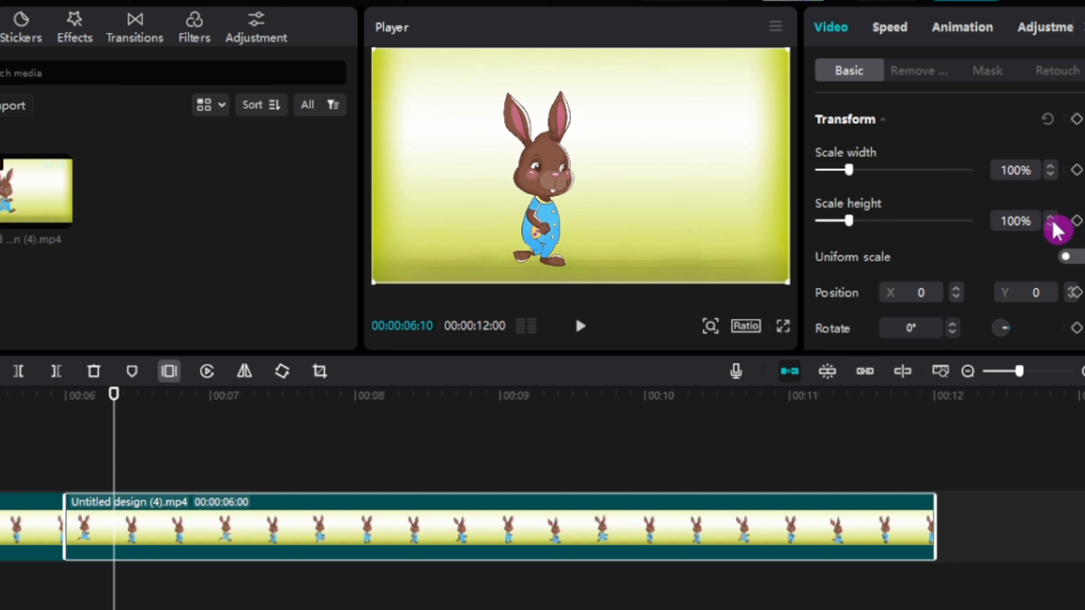